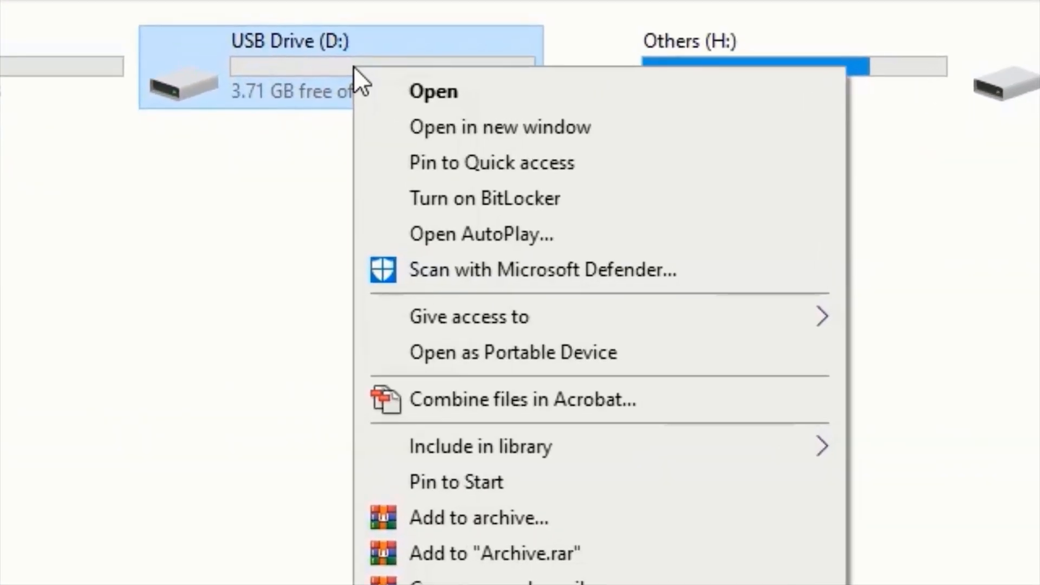
pyautogui.moveTo(483, 199)
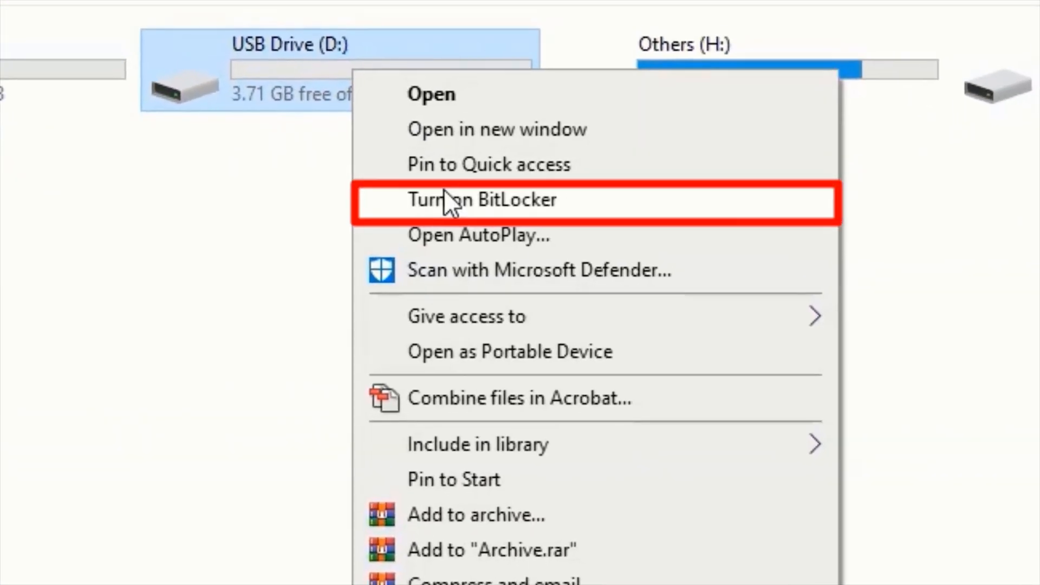
# Step: Launch Turn on BitLocker for USB Drive (D:) from This PC
pyautogui.click(480, 199)
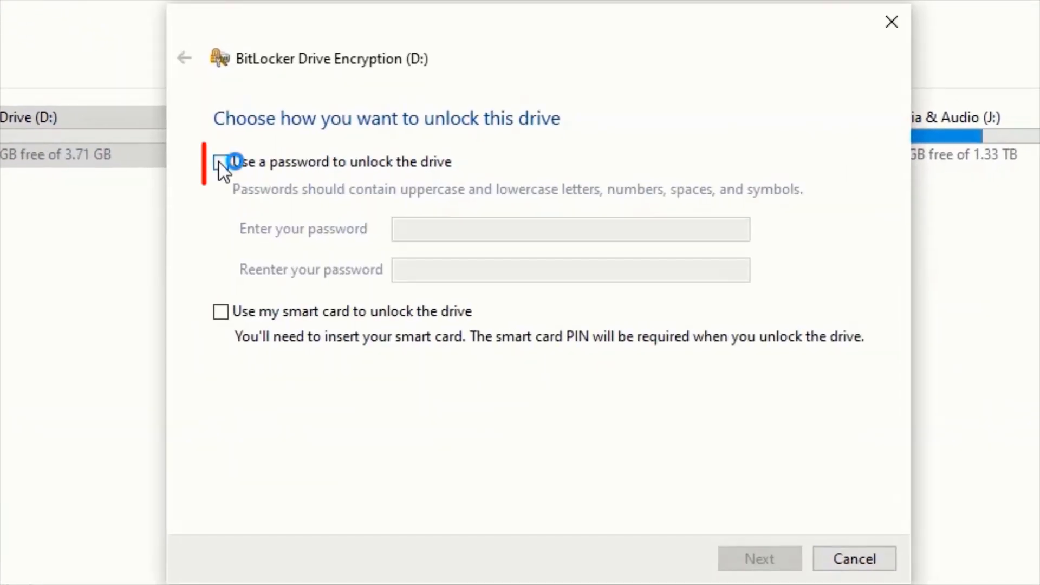
# Step: Choose password unlock for the drive, enter the password twice and continue
pyautogui.click(221, 161)
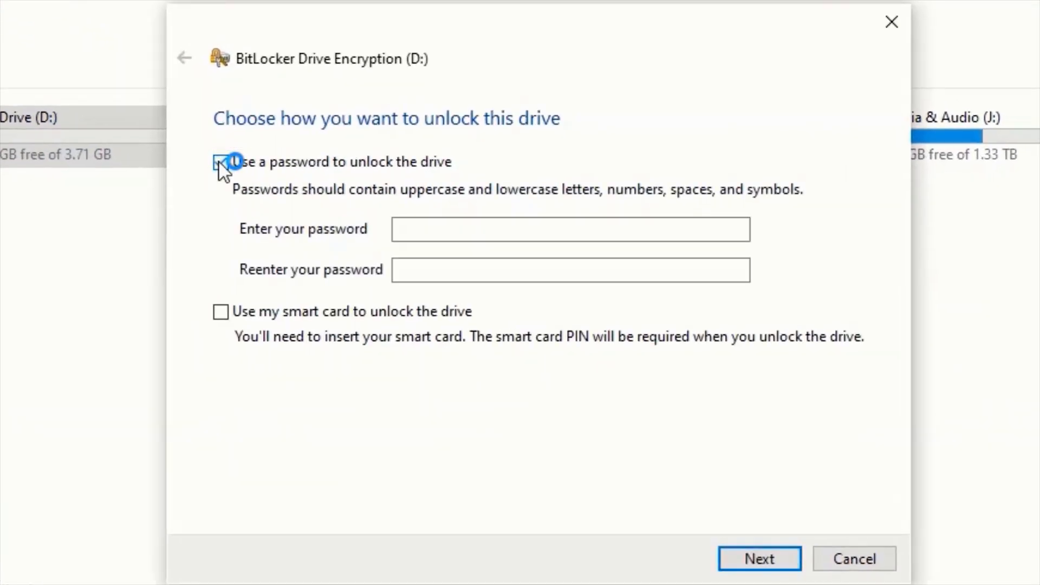
pyautogui.click(221, 161)
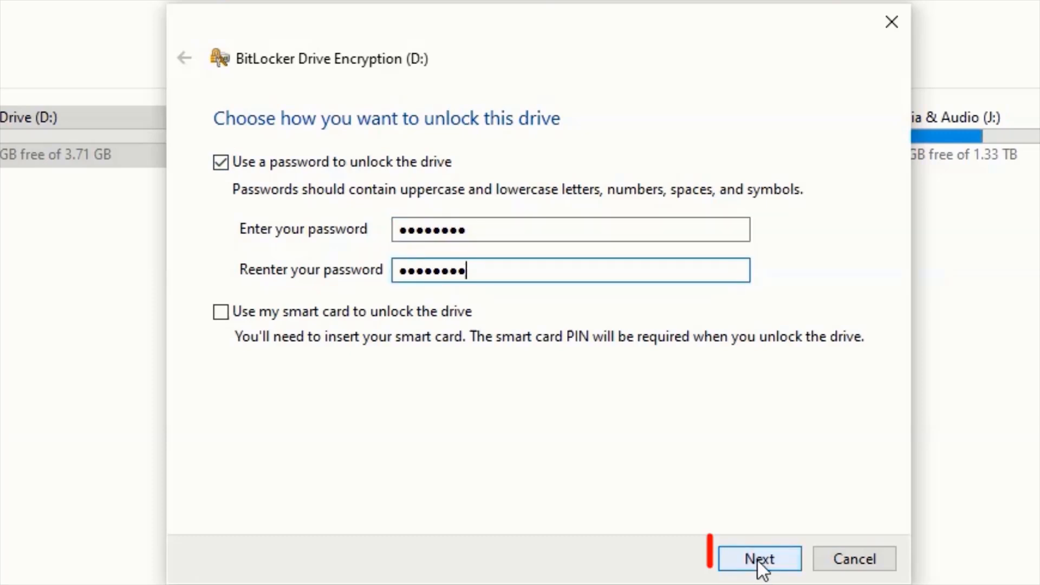
pyautogui.click(758, 558)
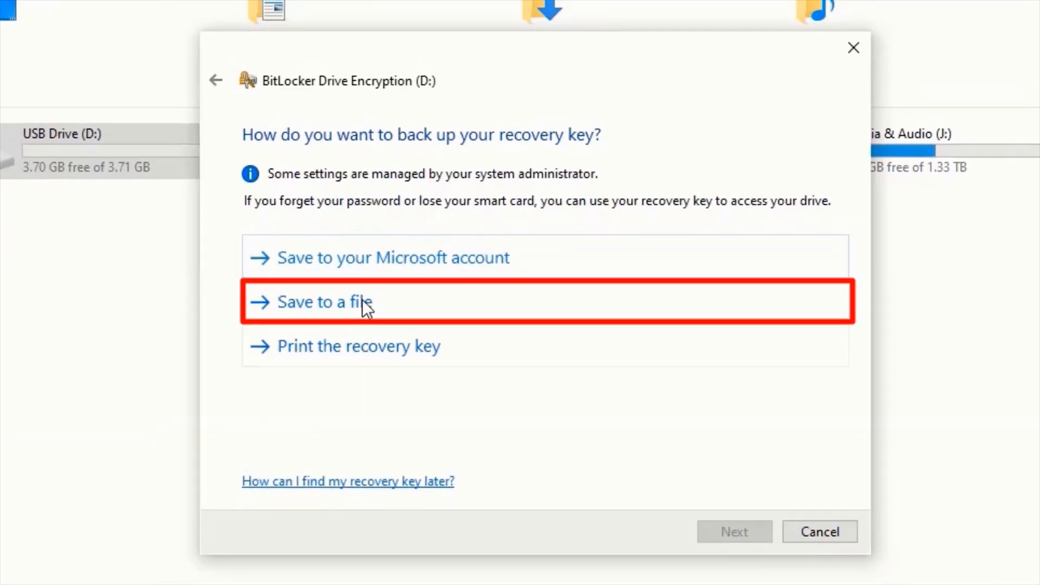
# Step: Save the BitLocker recovery key as a text file on the Desktop
pyautogui.click(323, 302)
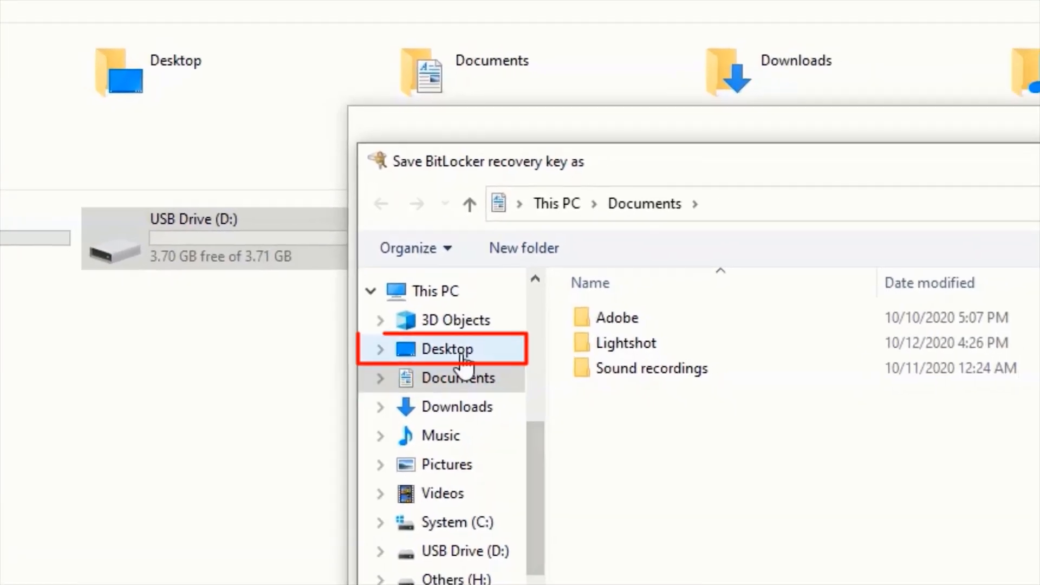
pyautogui.click(446, 349)
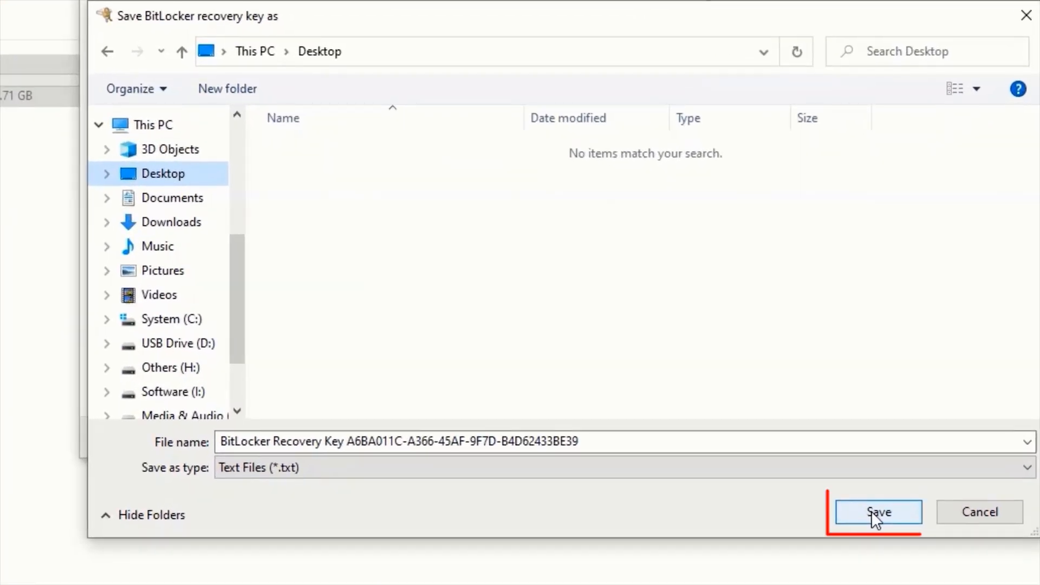
pyautogui.click(878, 511)
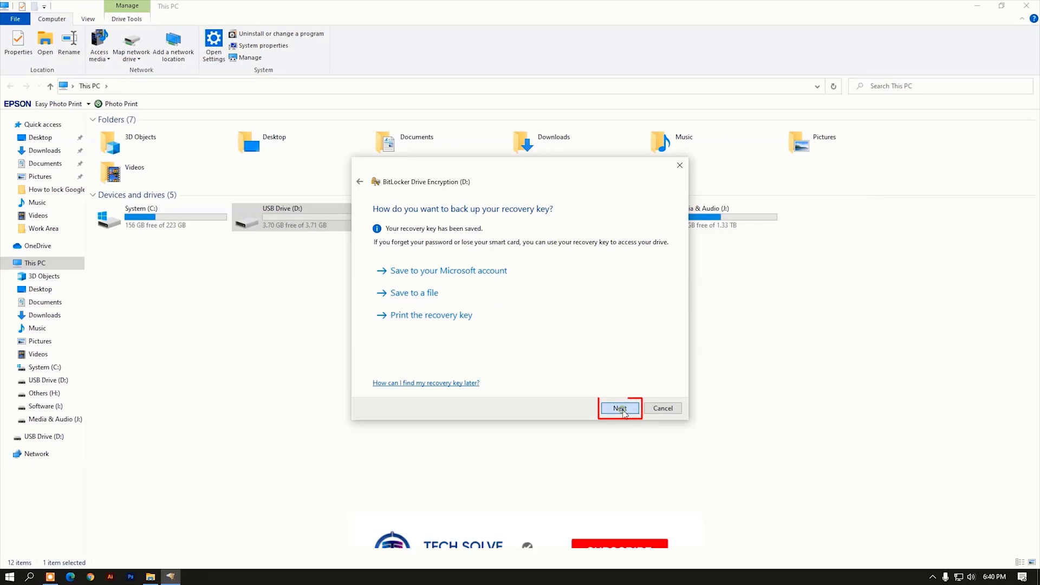
# Step: Keep Compatible encryption mode and encrypt drive D: to completion
pyautogui.click(620, 409)
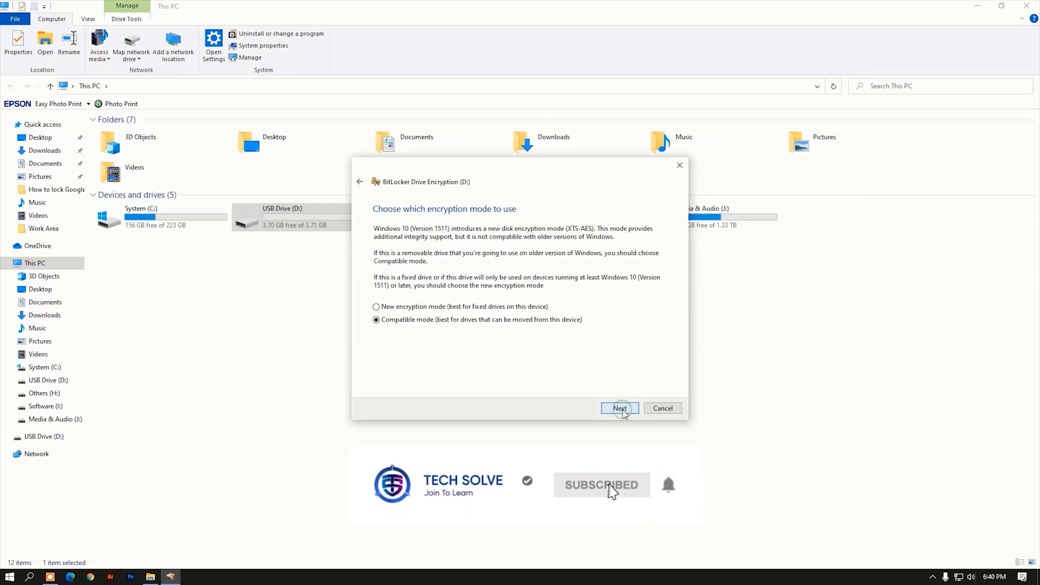
pyautogui.click(619, 409)
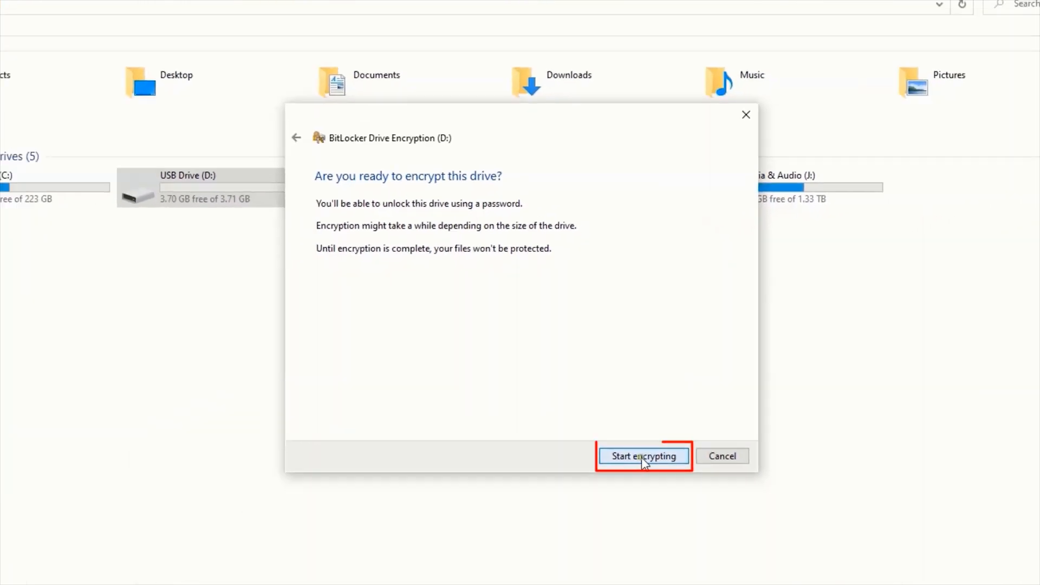
pyautogui.click(643, 456)
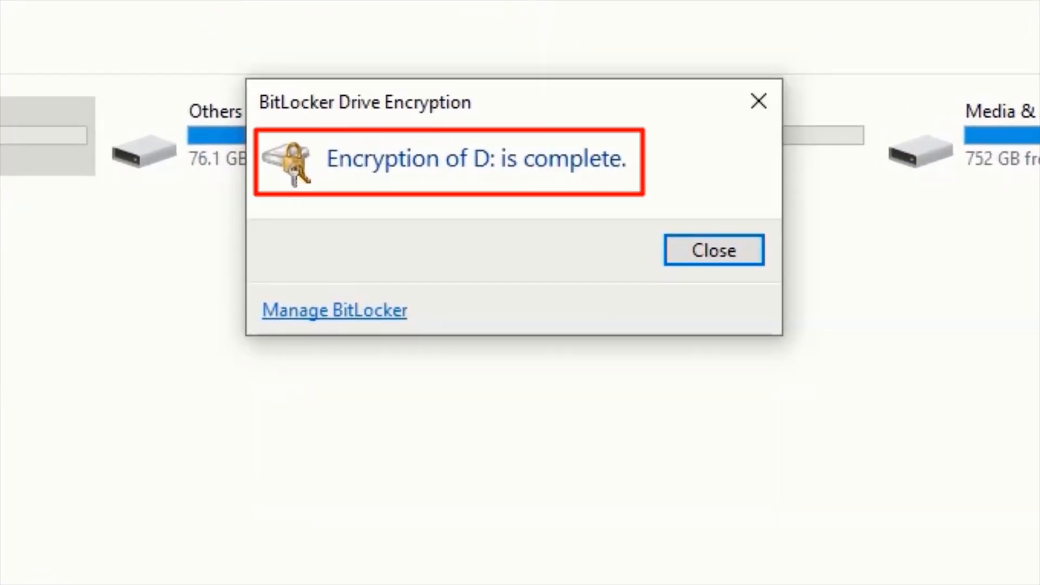
# Step: Close the completion notice and attempt to open the locked USB Drive (D:)
pyautogui.click(714, 250)
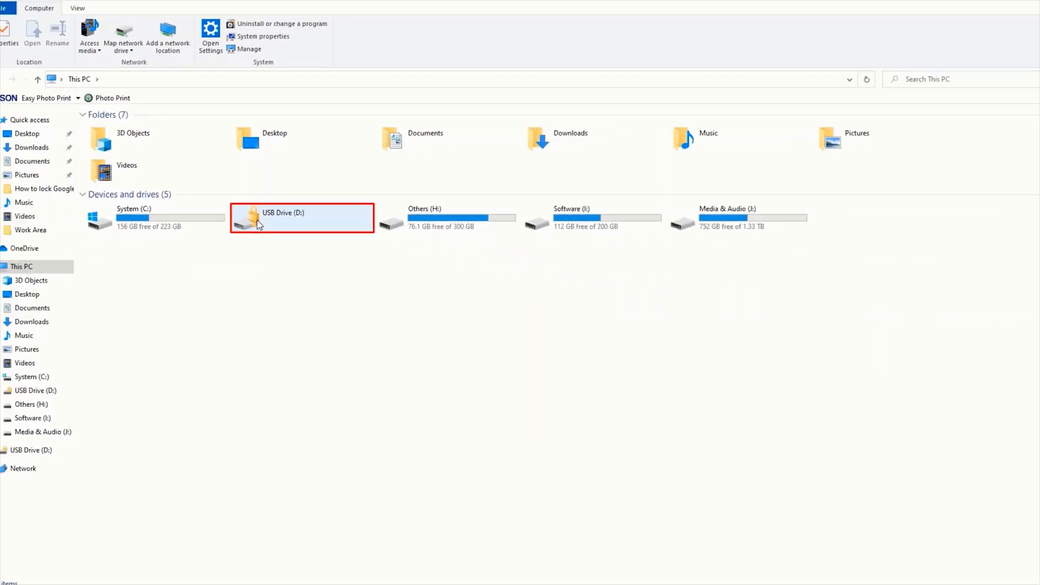
pyautogui.doubleClick(283, 218)
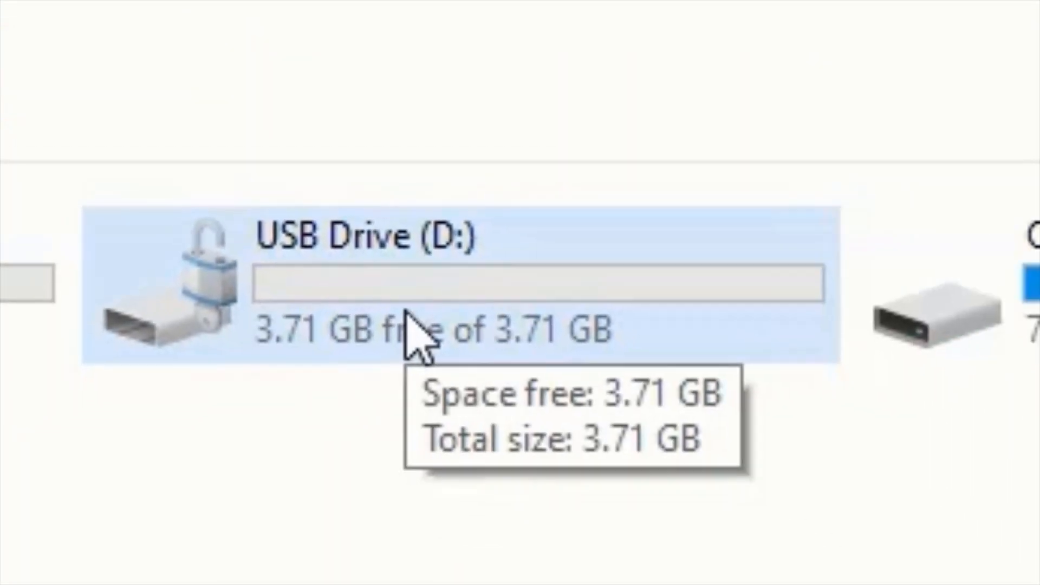
pyautogui.doubleClick(281, 216)
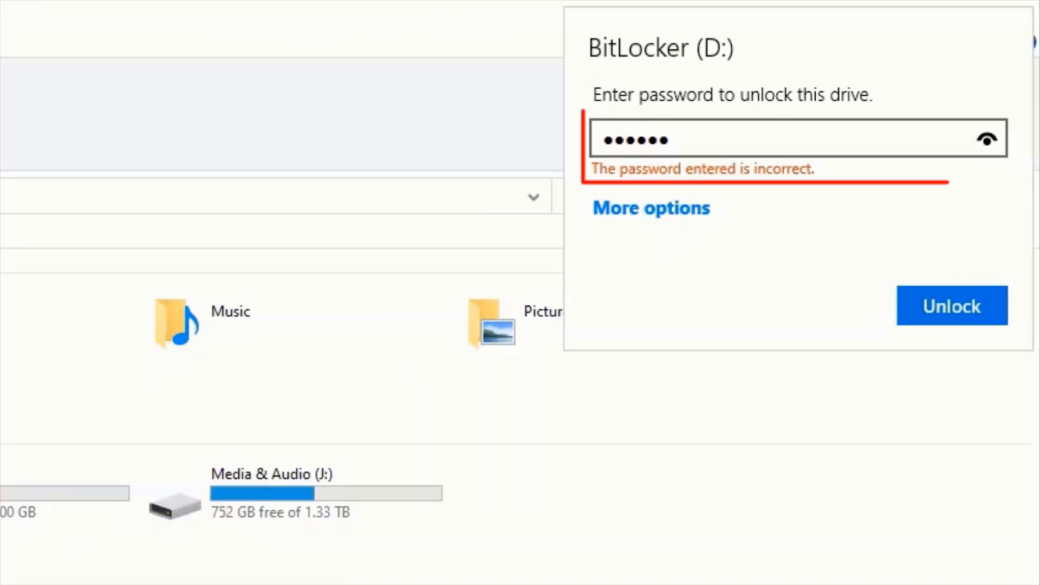
# Step: After the password attempt, unlock D: via More options > Enter recovery key and open the empty drive
pyautogui.click(171, 576)
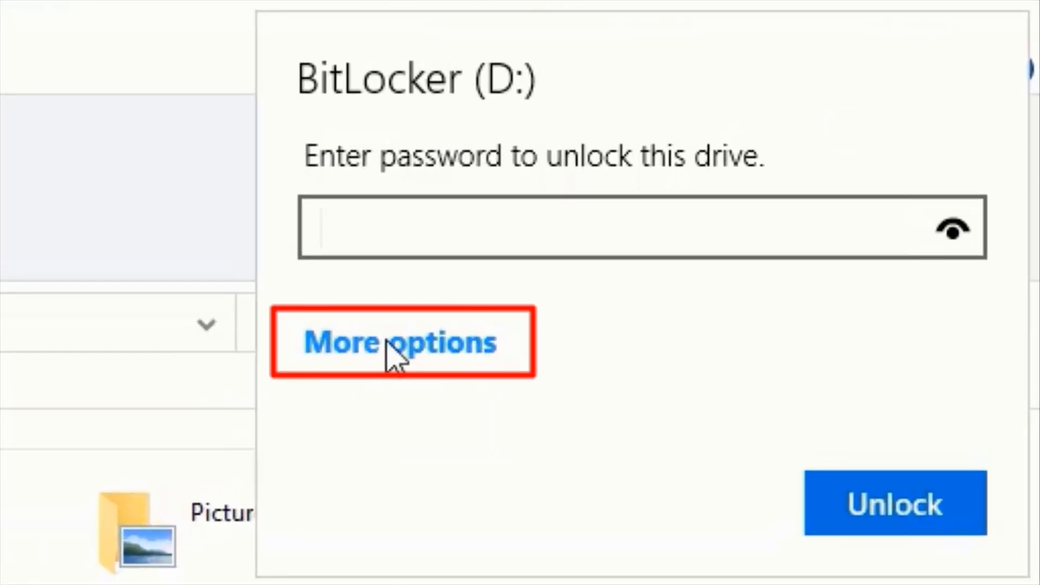
pyautogui.click(400, 343)
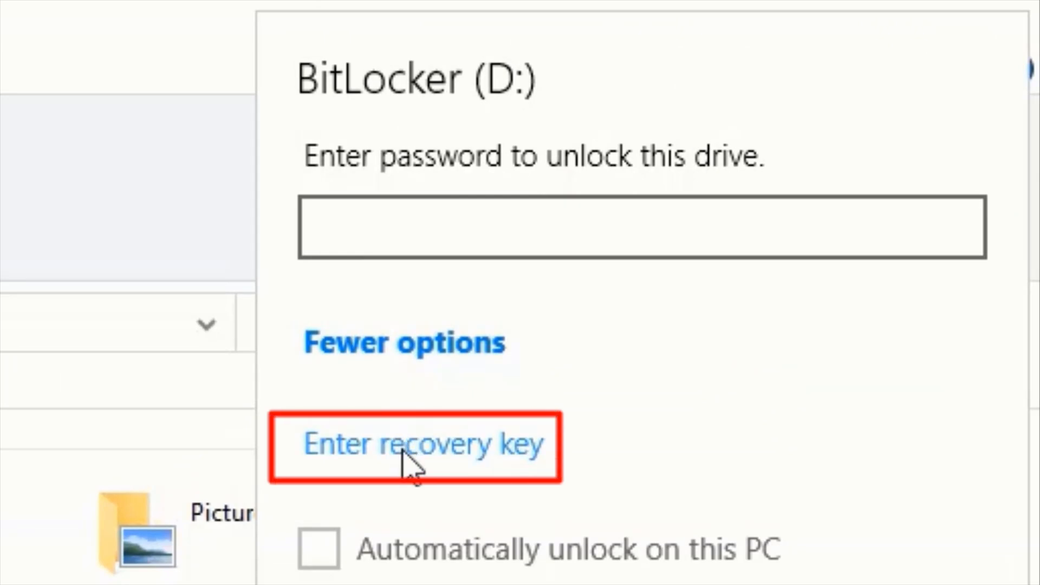
pyautogui.click(415, 445)
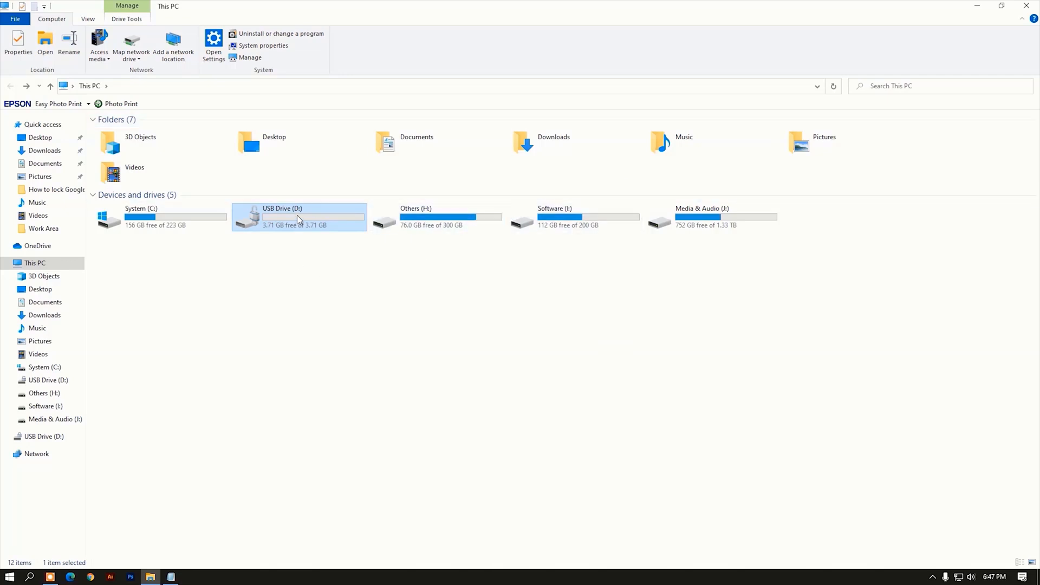
pyautogui.doubleClick(298, 218)
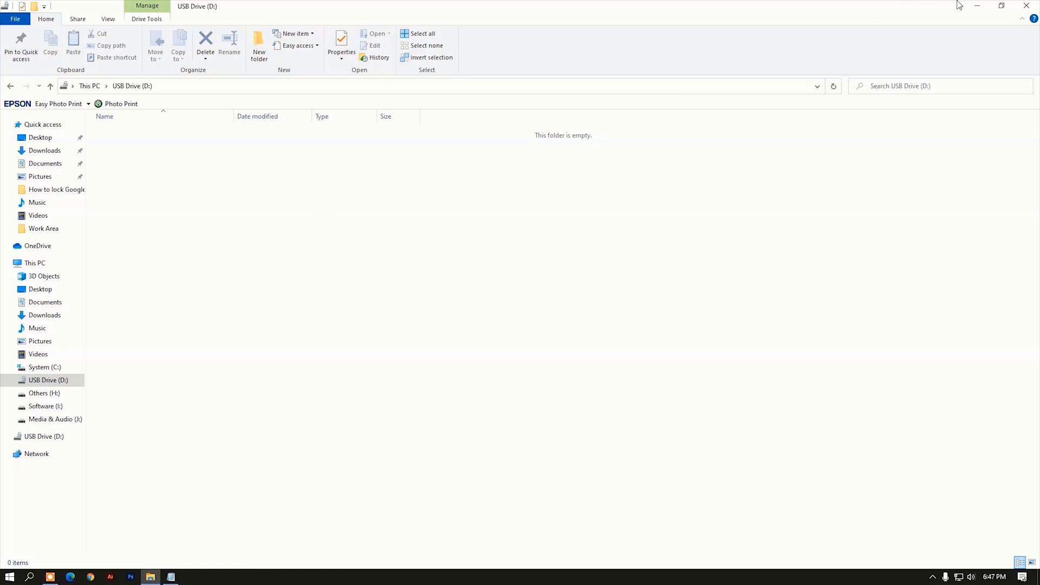